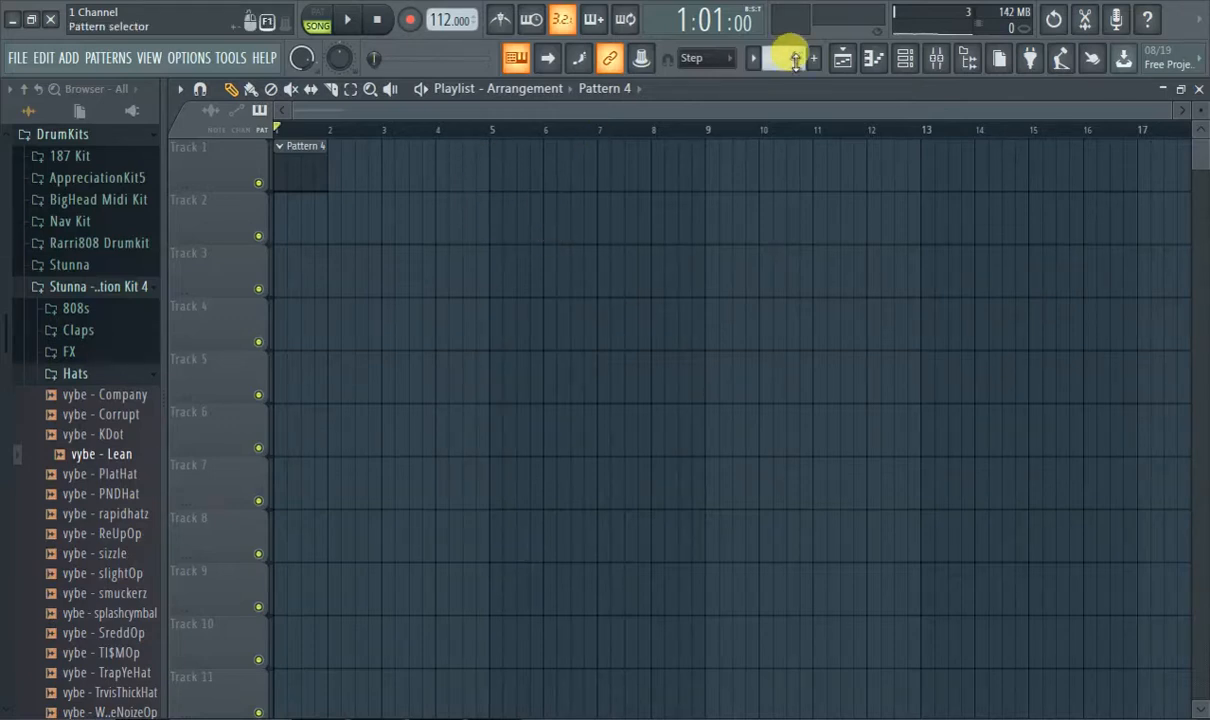
Show the Piano roll and the Channel rack holding the vybe - PNDHat hi-hat channel
left_click(790, 56)
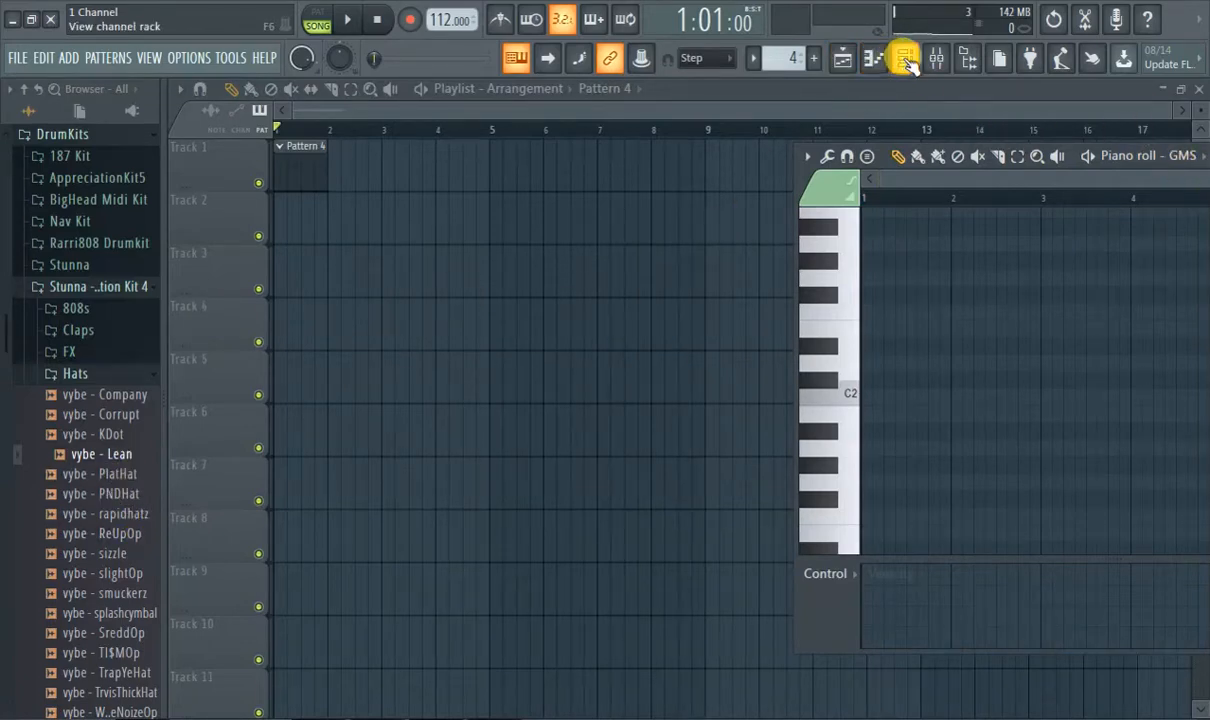
left_click(904, 58)
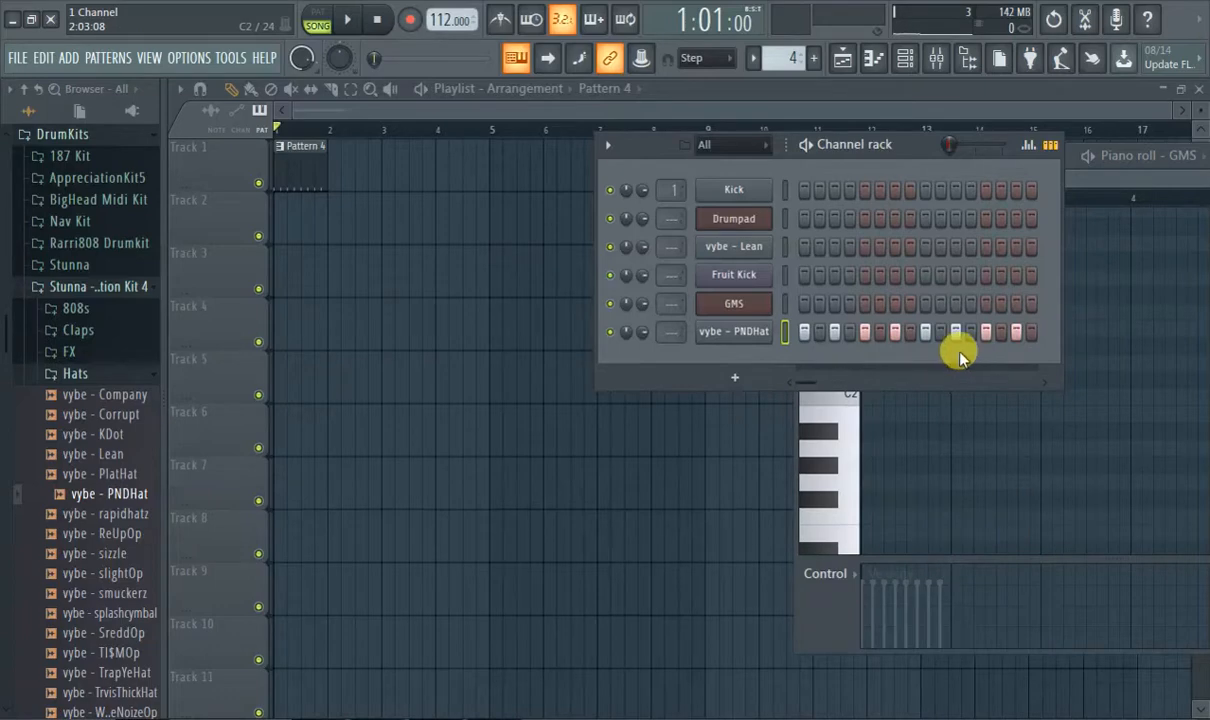
Start pattern playback and bring up the vybe - PNDHat channel's context menu
left_click(320, 18)
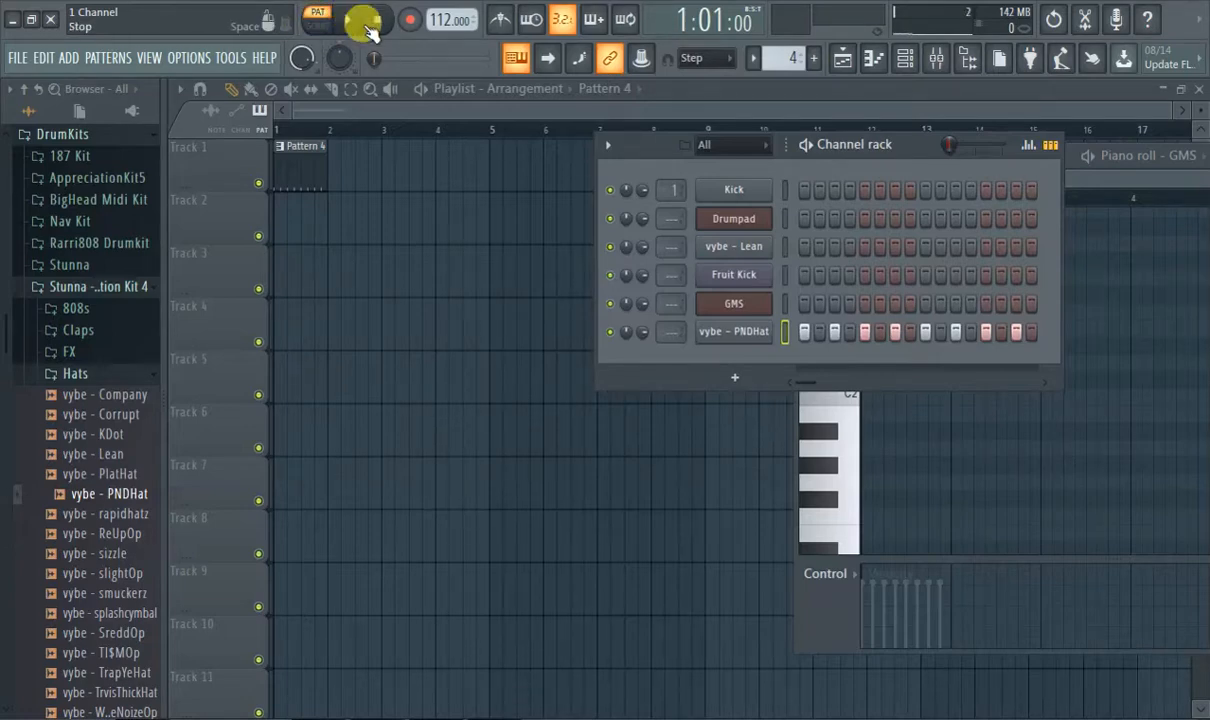
right_click(732, 332)
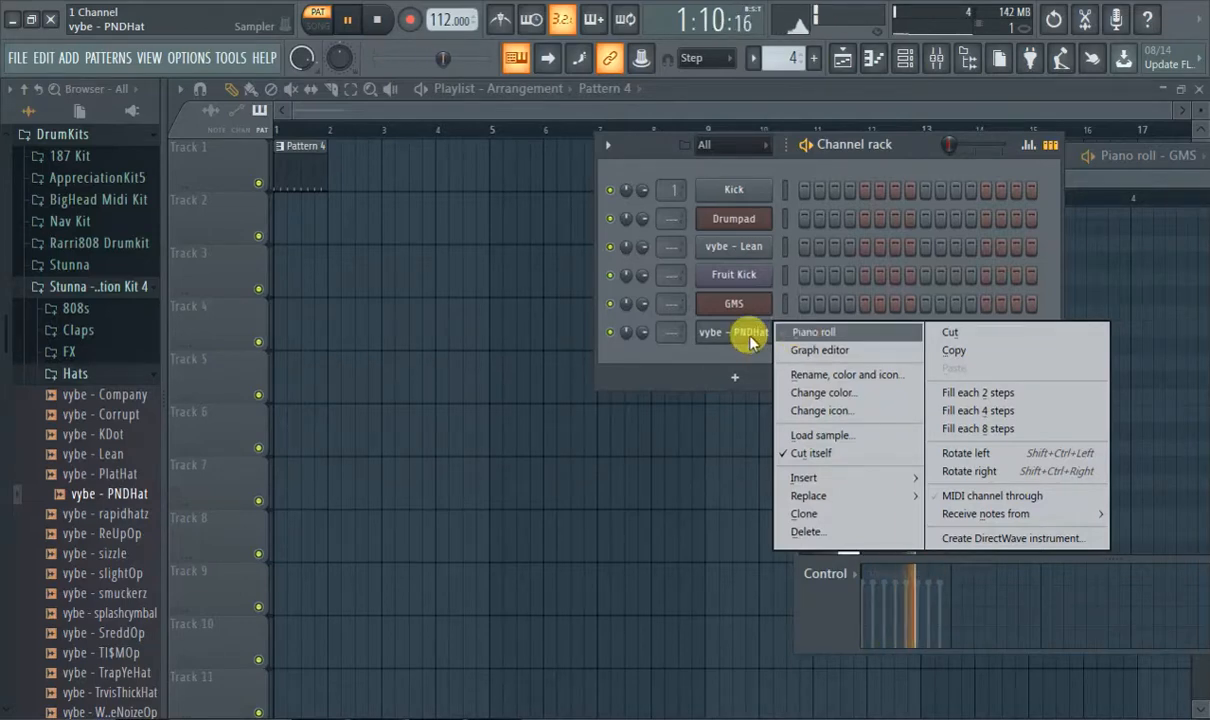
Choose Piano roll so the PNDHat hi-hat notes at C5 appear for editing
left_click(812, 332)
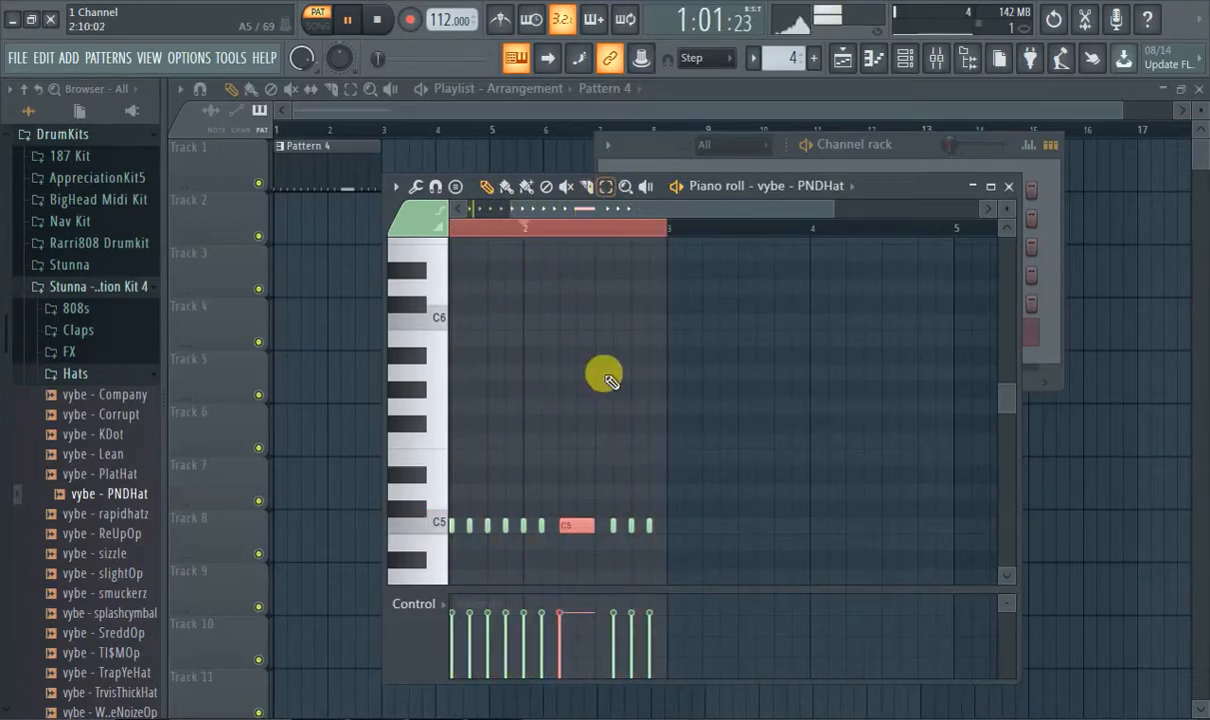
Quick chop a selected hi-hat note into a roll, then bring up the Chop tool via Tools
left_click(396, 186)
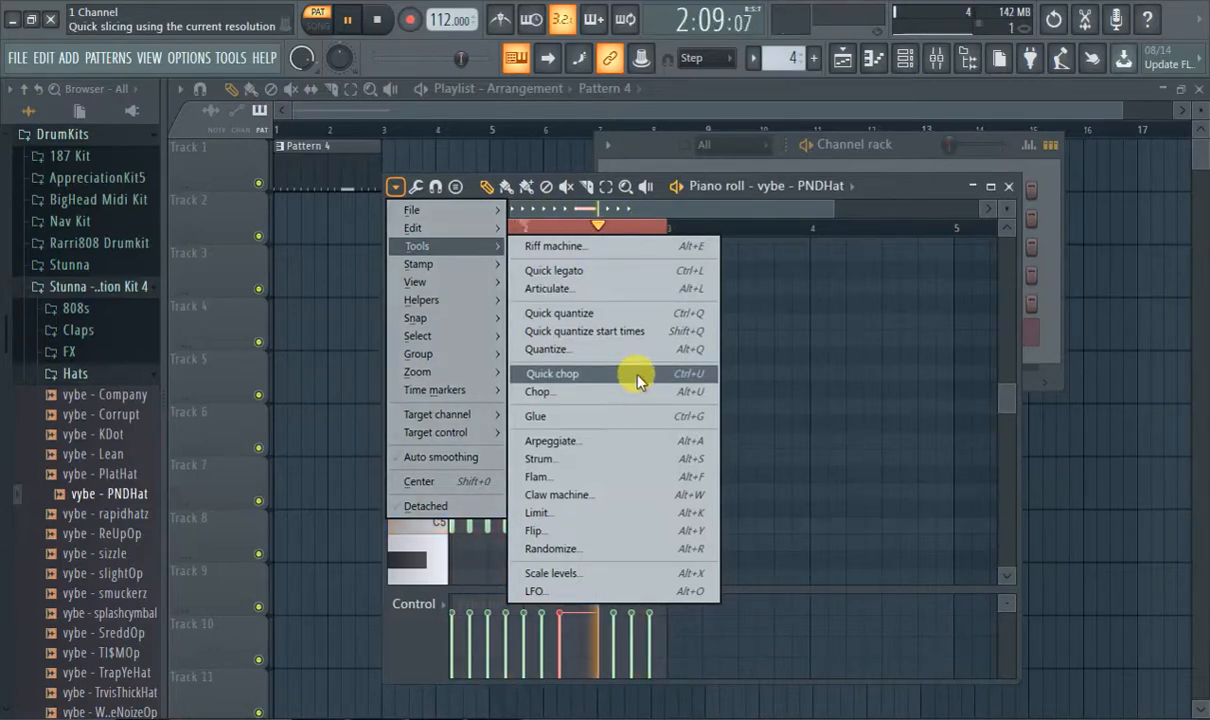
left_click(552, 374)
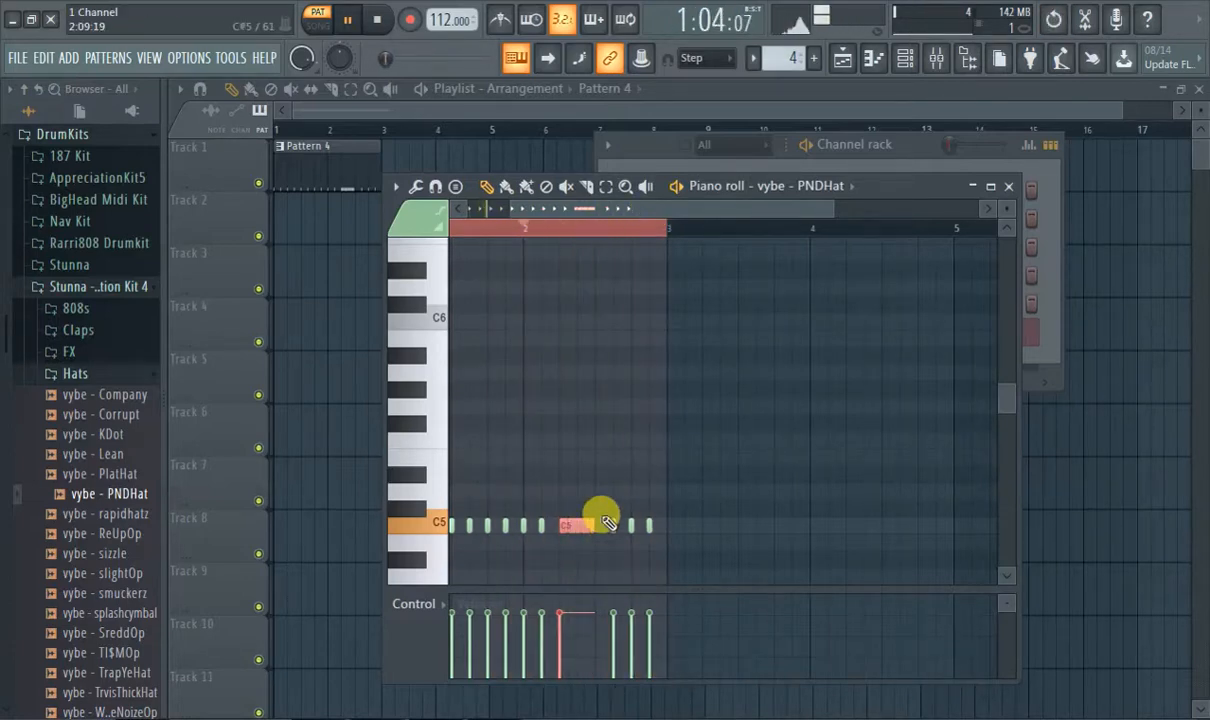
left_click(398, 186)
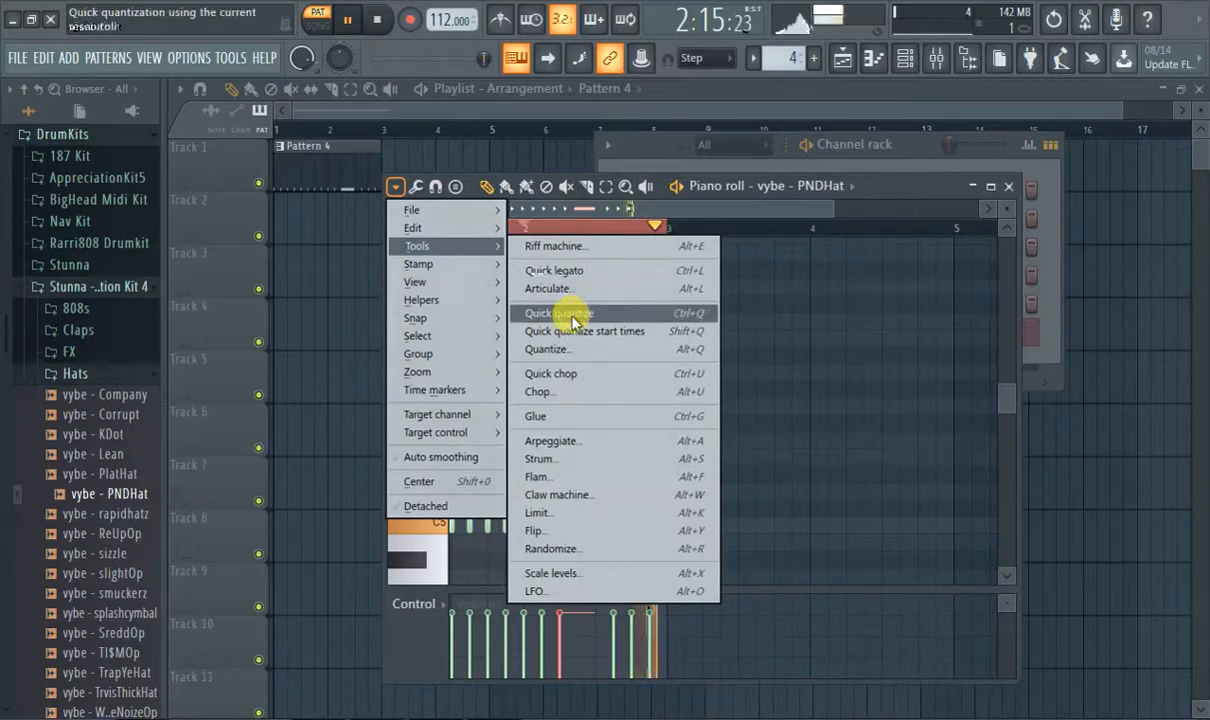
left_click(550, 374)
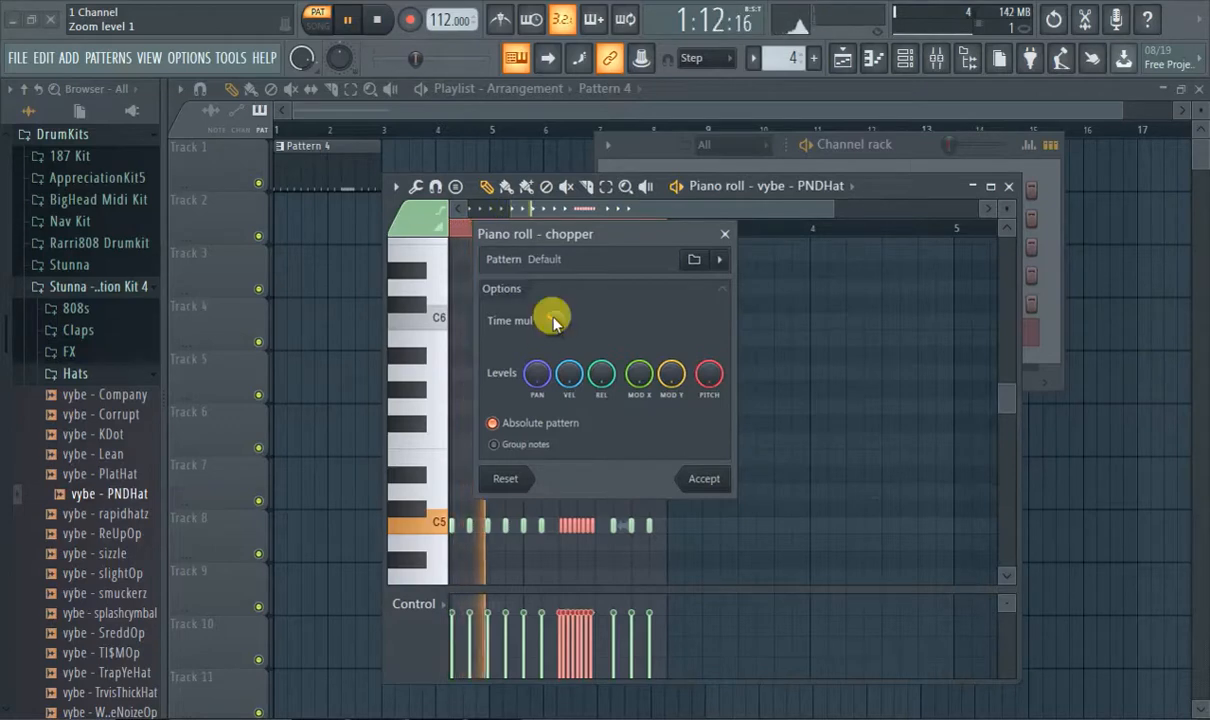
Raise the chopper's Time mul knob and accept the chop, leaving a hi-hat roll
left_click_drag(556, 316, 568, 340)
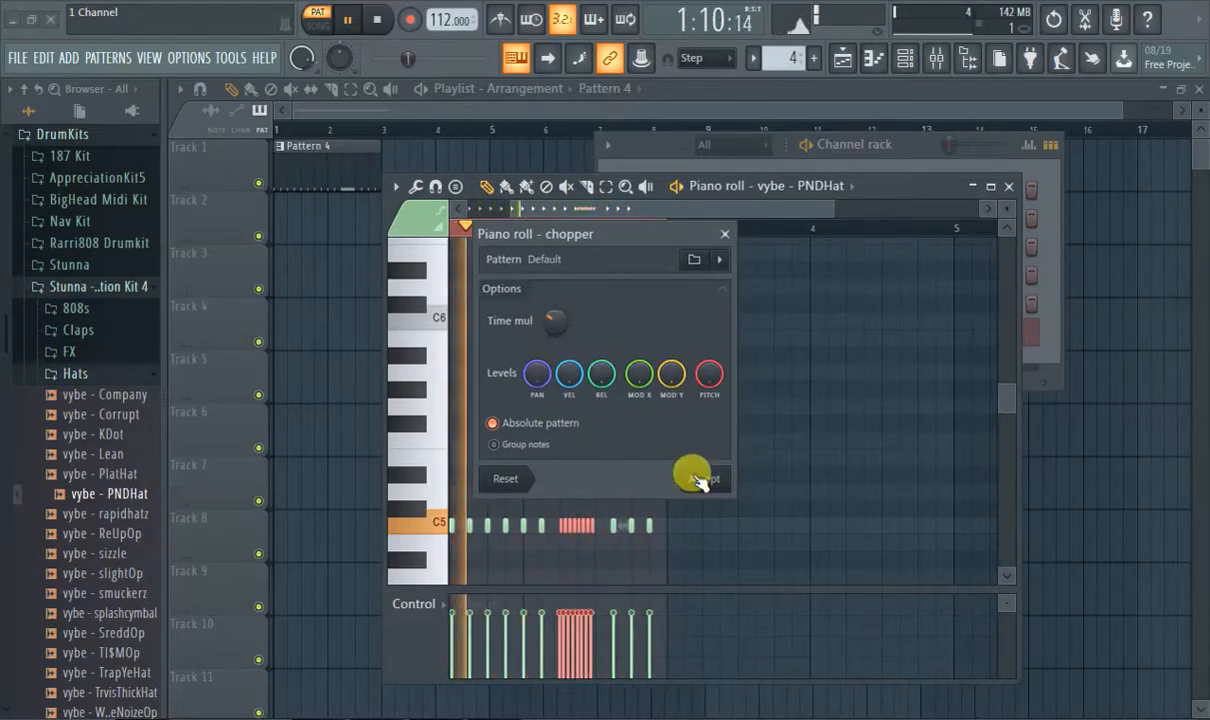
left_click(700, 478)
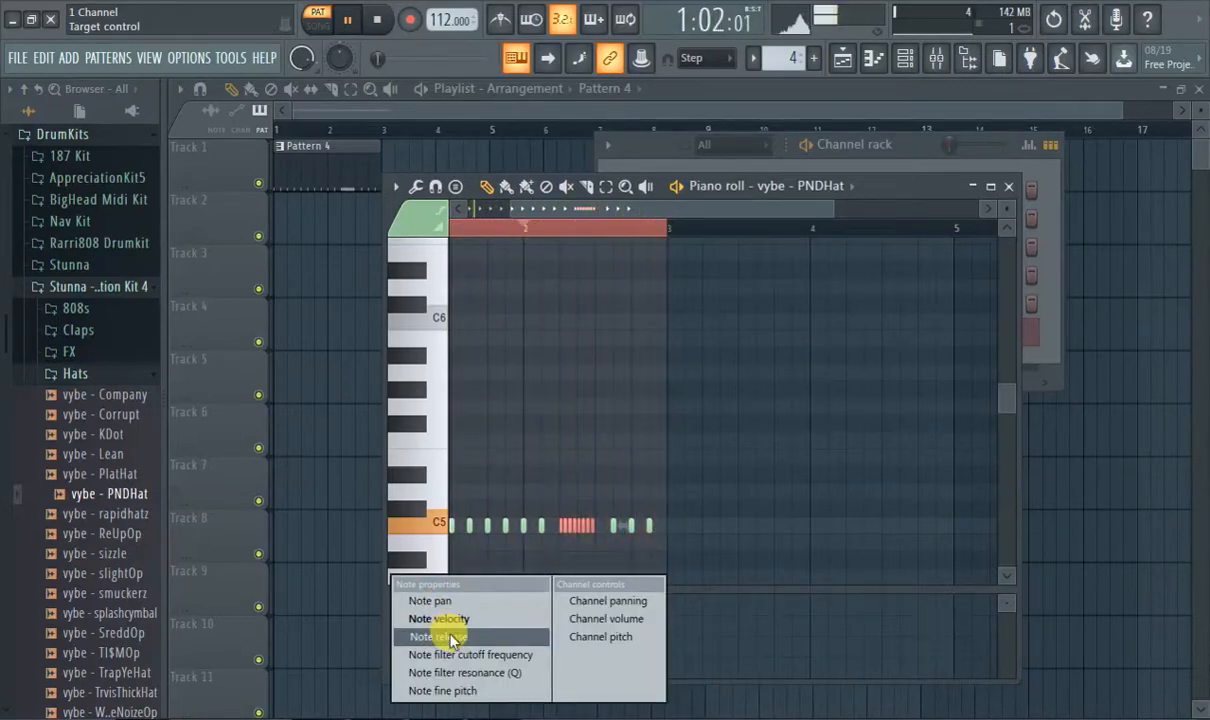
Select Note velocity in the Control pane to shape the roll's velocities
left_click(436, 636)
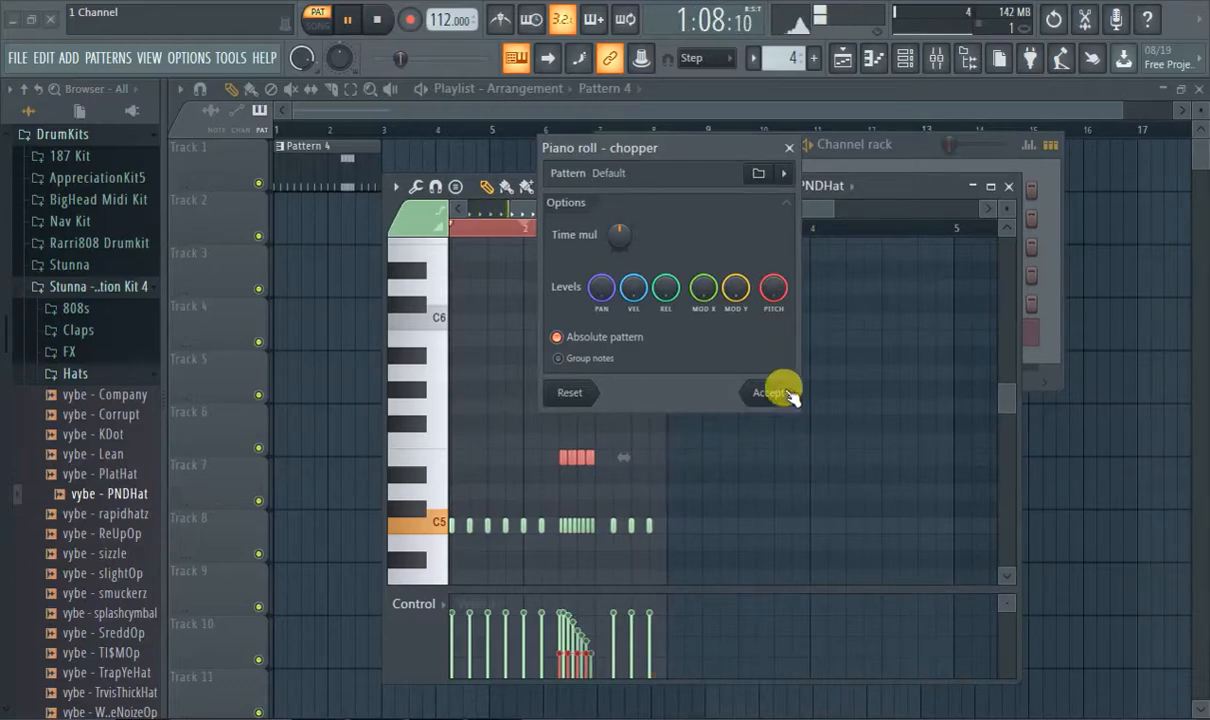
Accept the chopper to apply a second hi-hat roll in the row
left_click(772, 392)
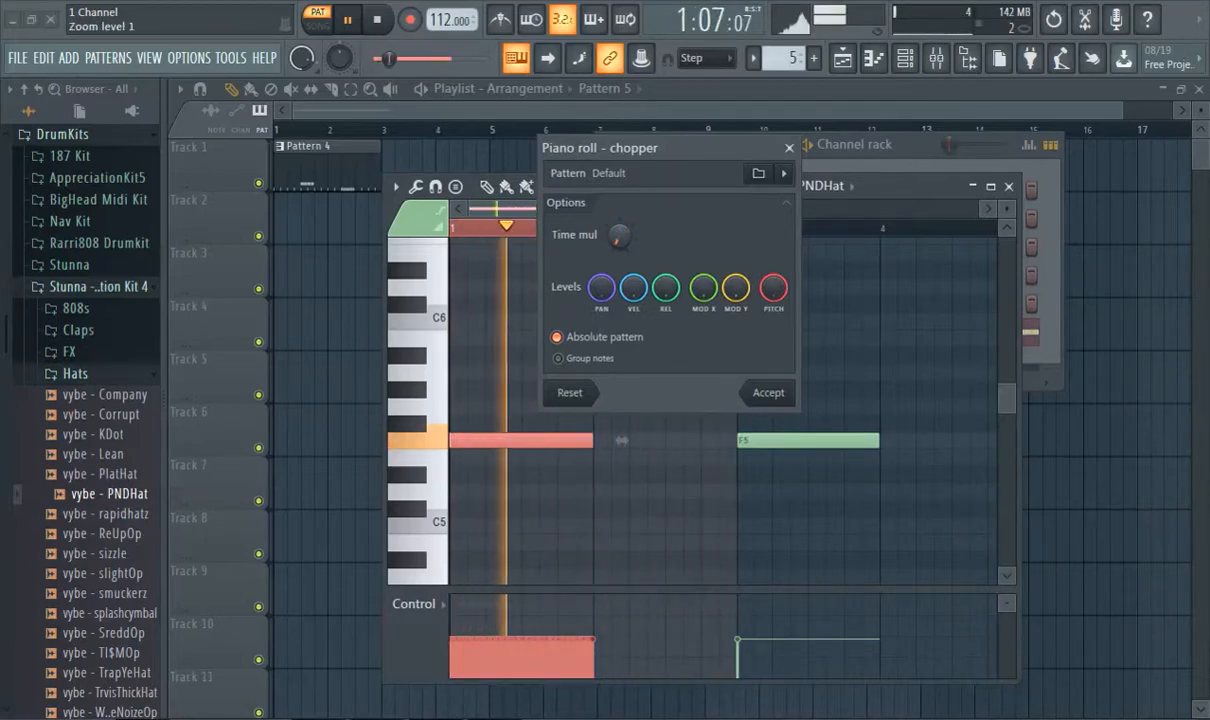
Nudge the chopper knob, then dismiss the chopper leaving Pattern 5's long notes unchopped
left_click_drag(618, 238, 616, 244)
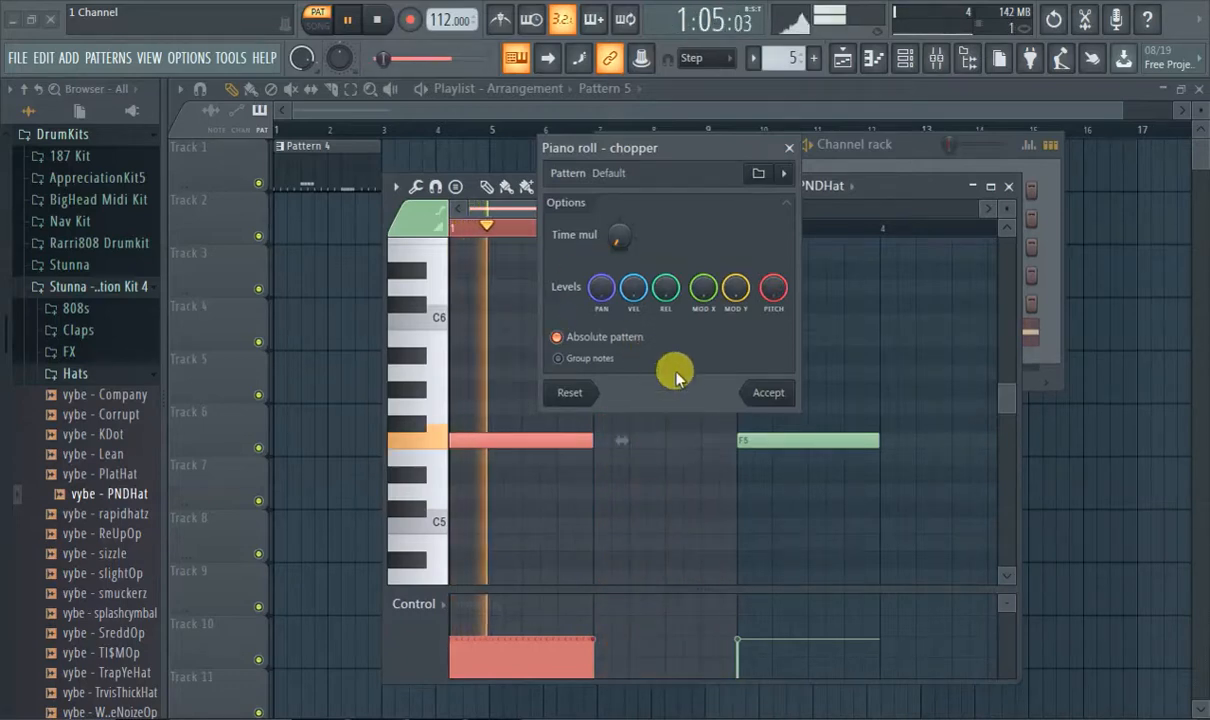
left_click(768, 392)
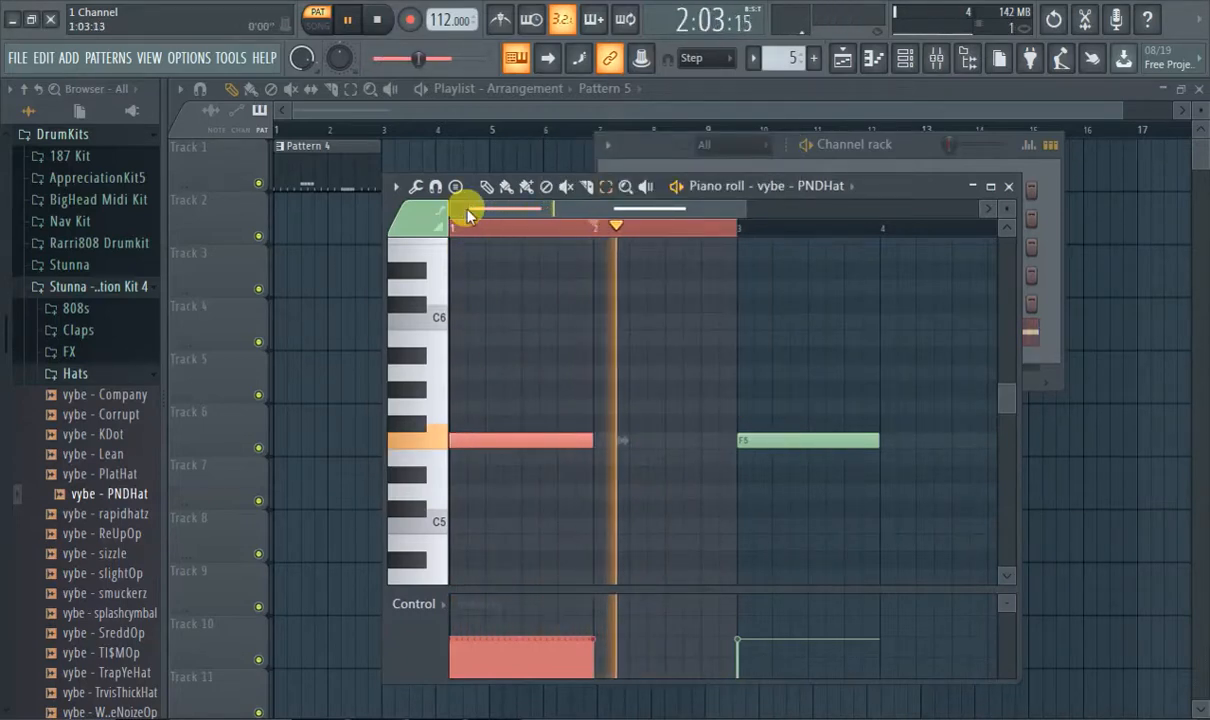